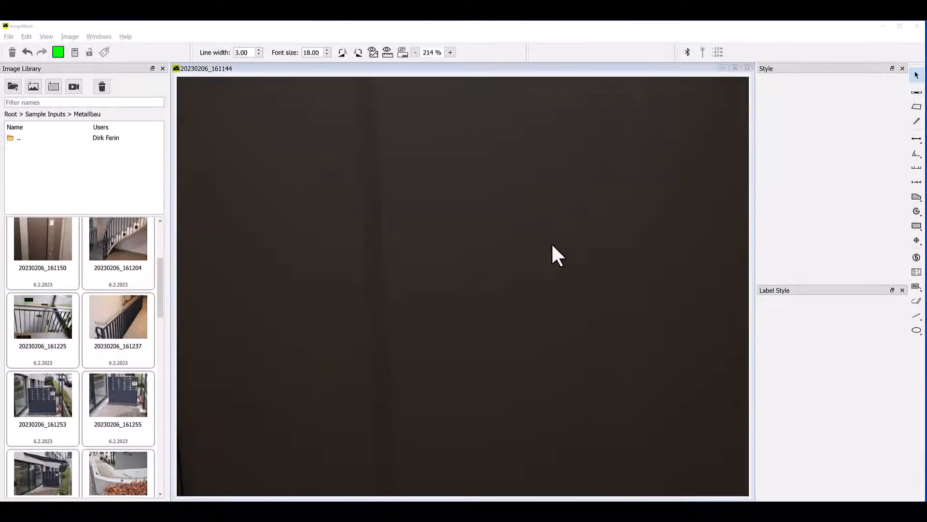
pyautogui.moveTo(874, 158)
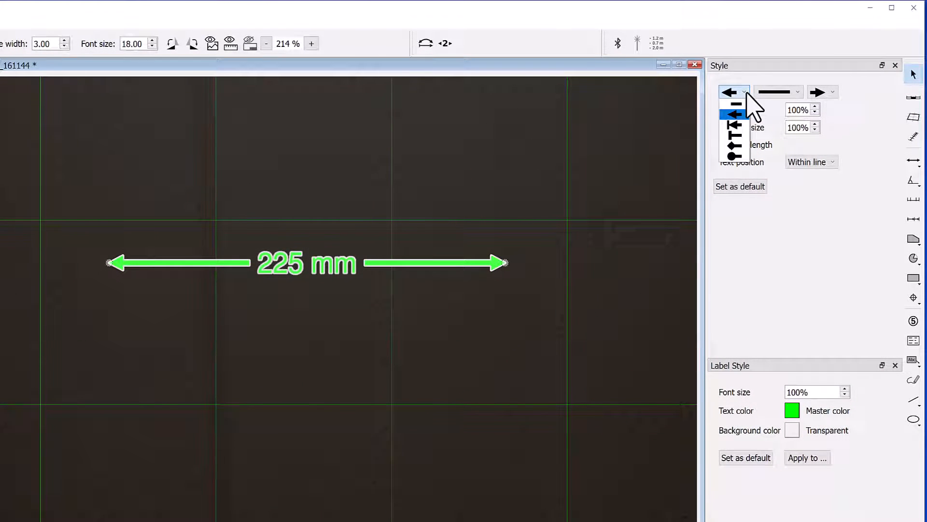
# Give the 225 mm arrow a bar cap on the left and a plain right end.
pyautogui.click(733, 113)
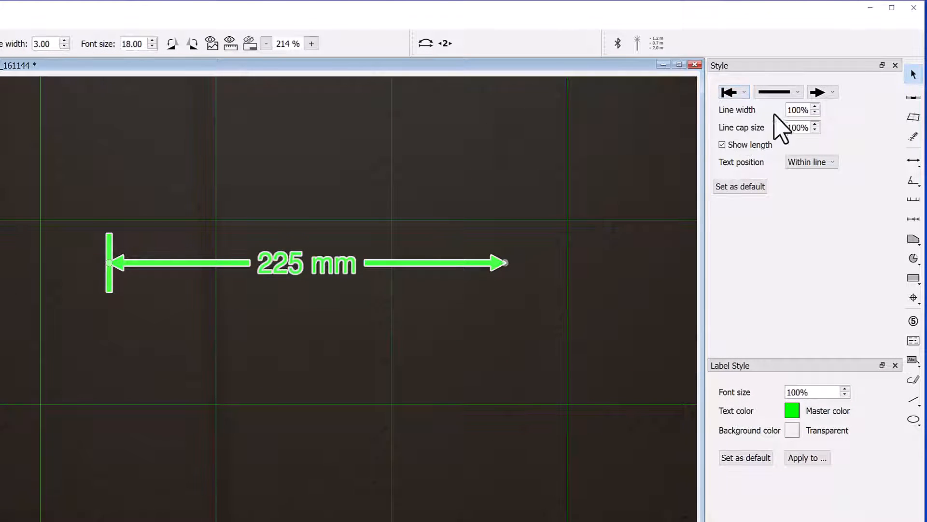
pyautogui.click(822, 92)
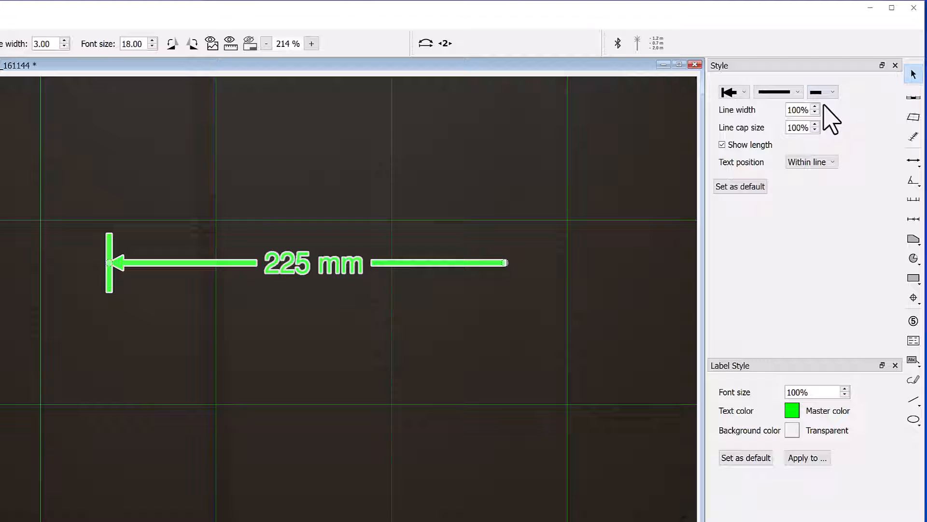
pyautogui.moveTo(538, 156)
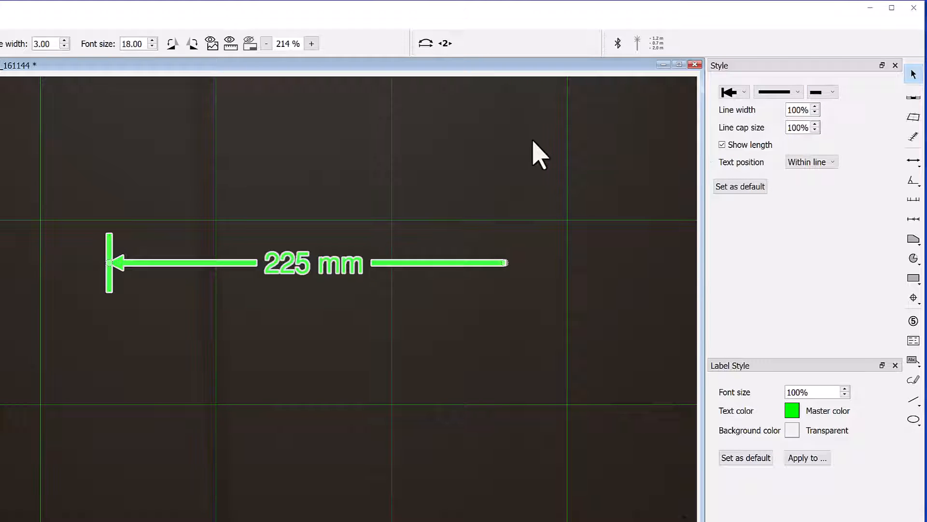
pyautogui.moveTo(433, 59)
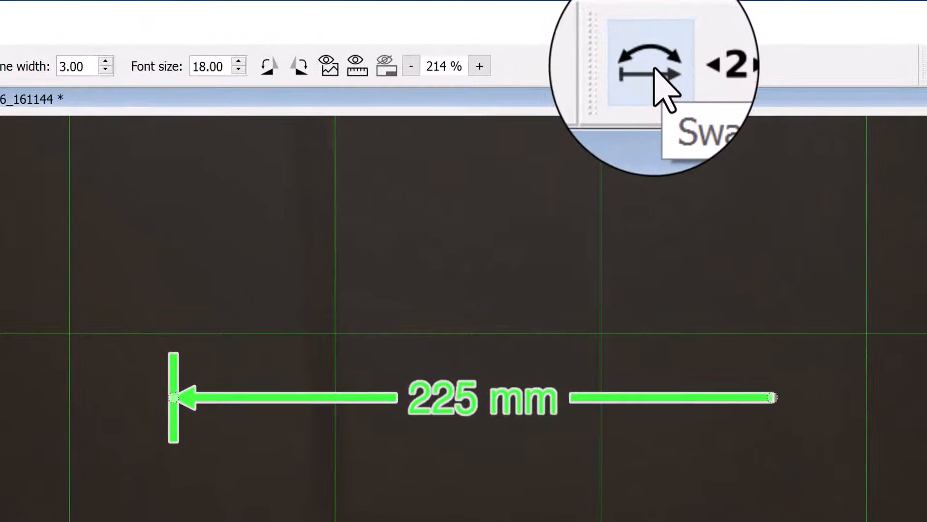
pyautogui.click(648, 68)
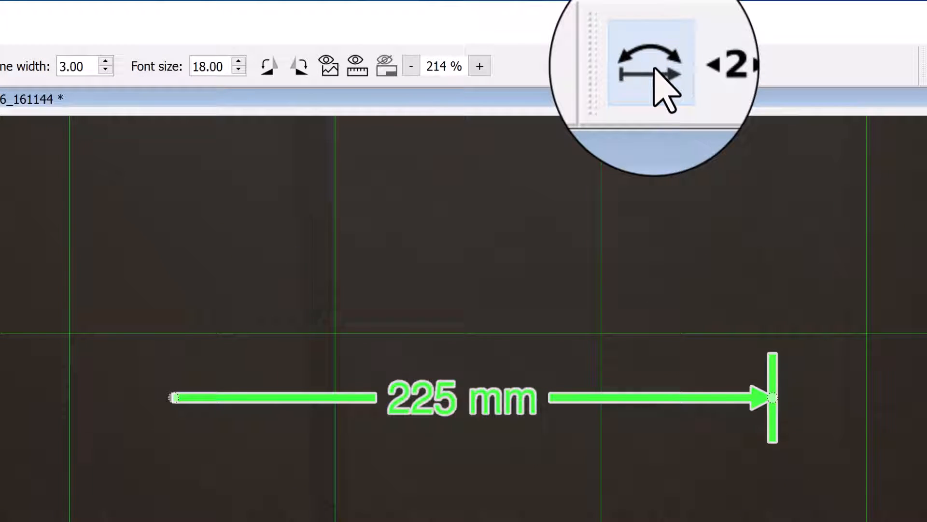
pyautogui.click(651, 65)
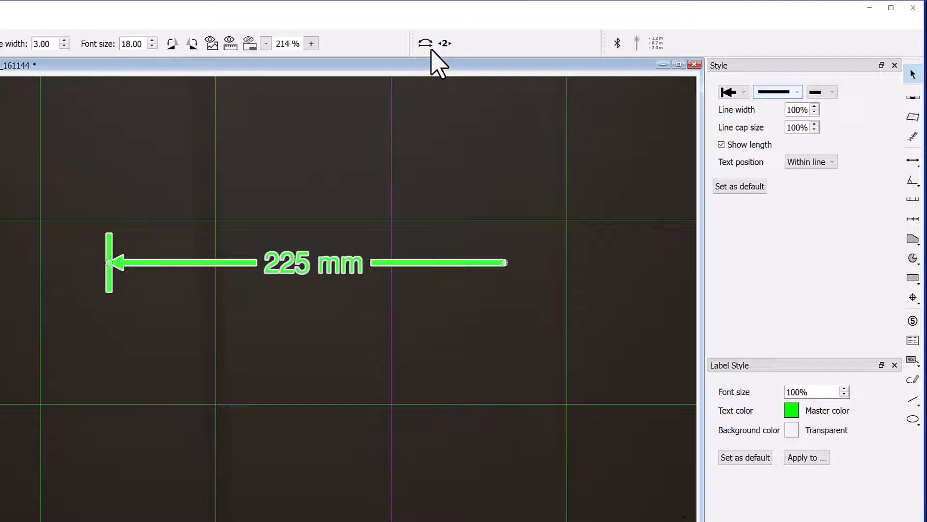
pyautogui.moveTo(811, 162)
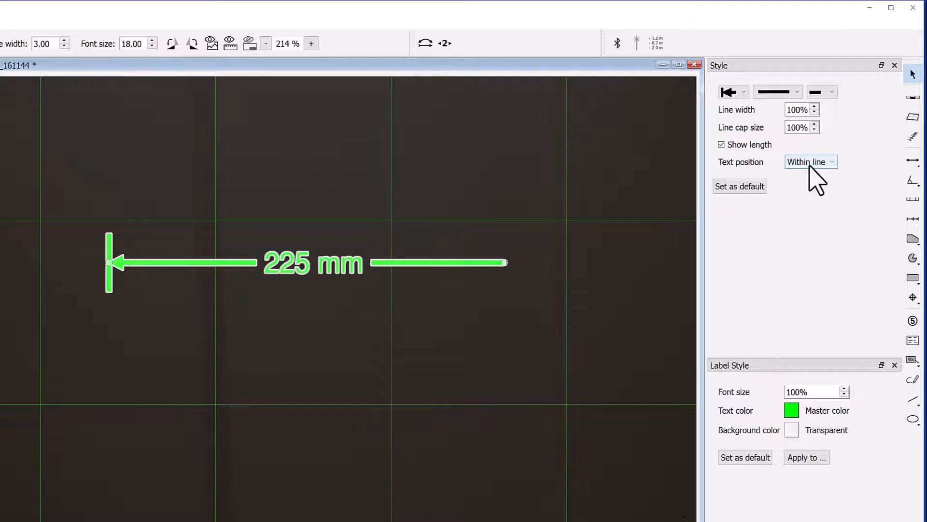
pyautogui.moveTo(819, 178)
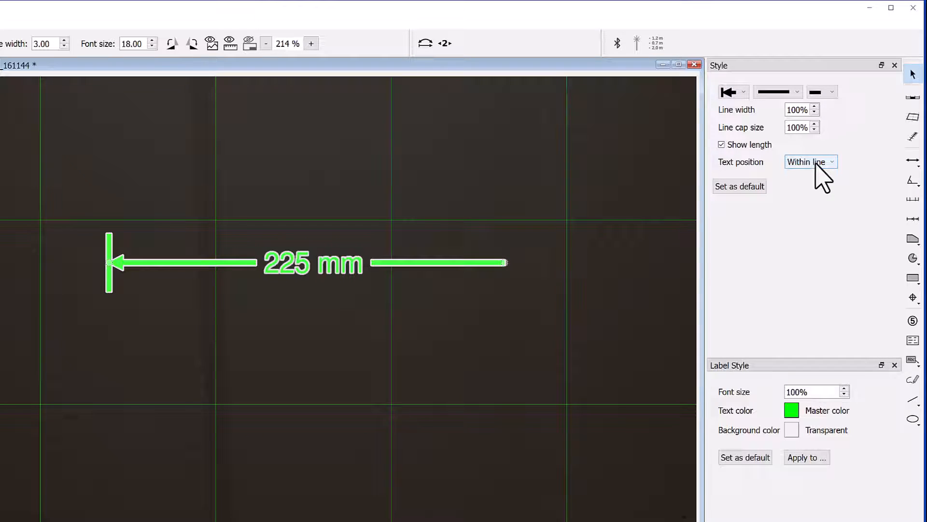
# Move the 225 mm label below the line, then set its text position to Horizontal.
pyautogui.click(811, 161)
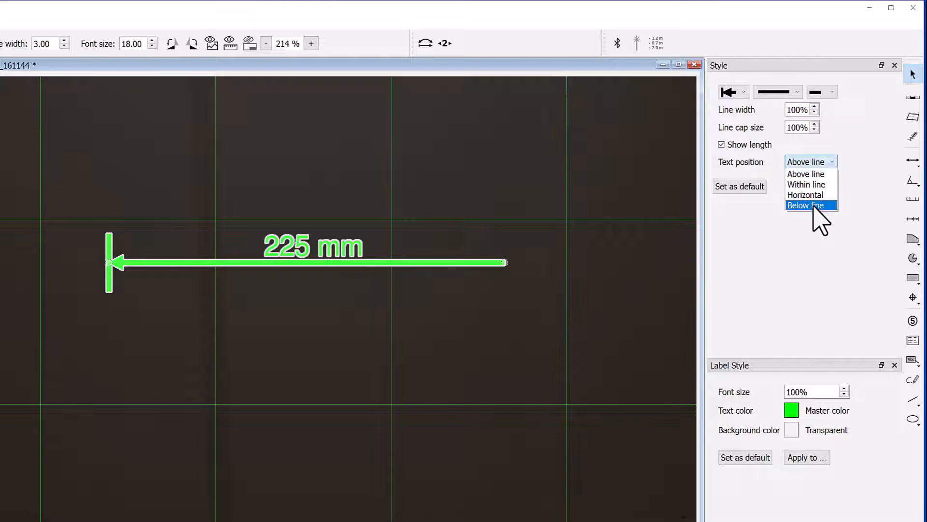
pyautogui.click(806, 205)
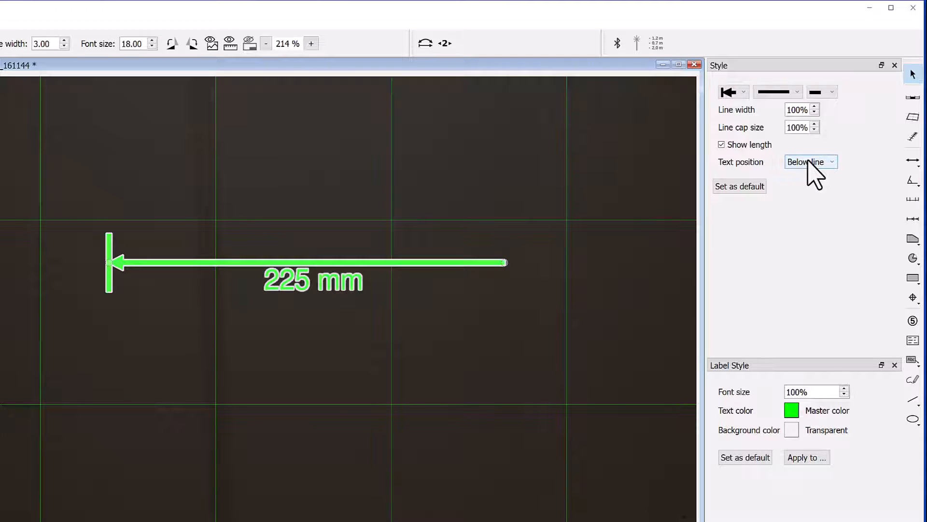
pyautogui.click(811, 162)
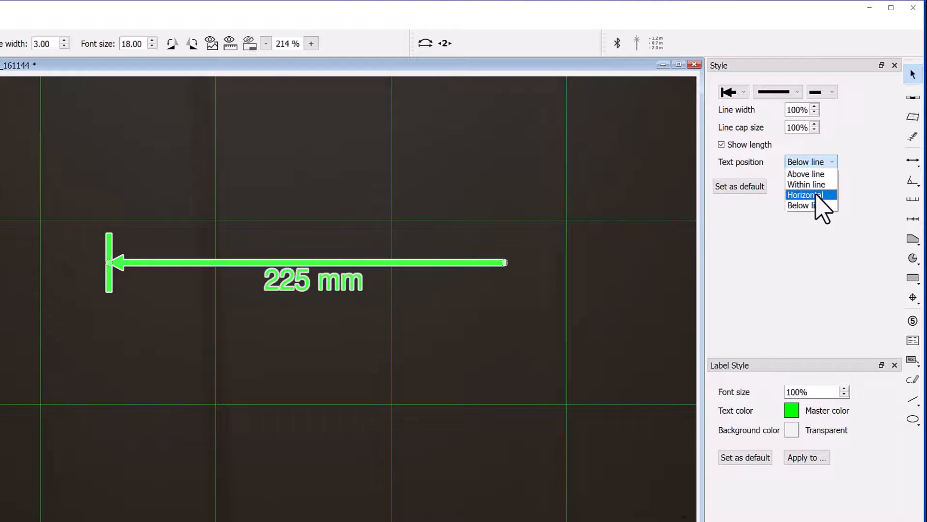
pyautogui.click(805, 194)
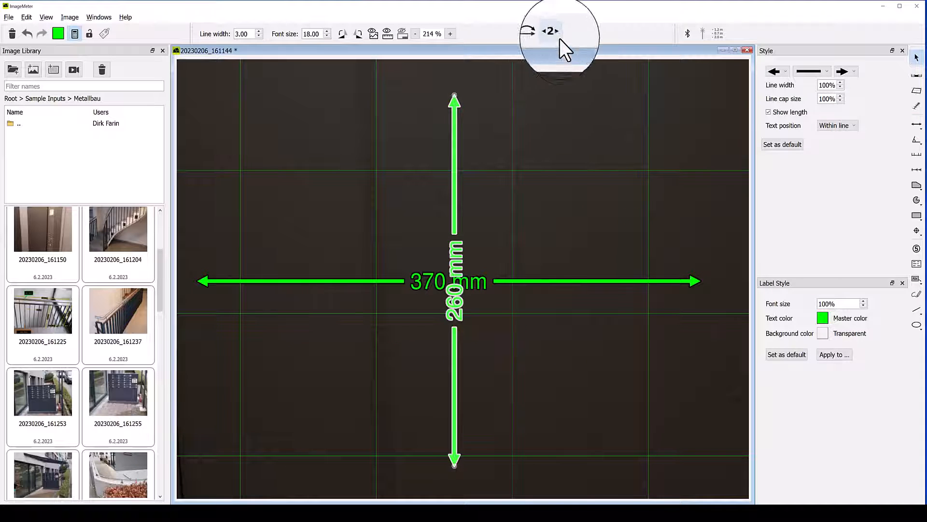
pyautogui.moveTo(550, 31)
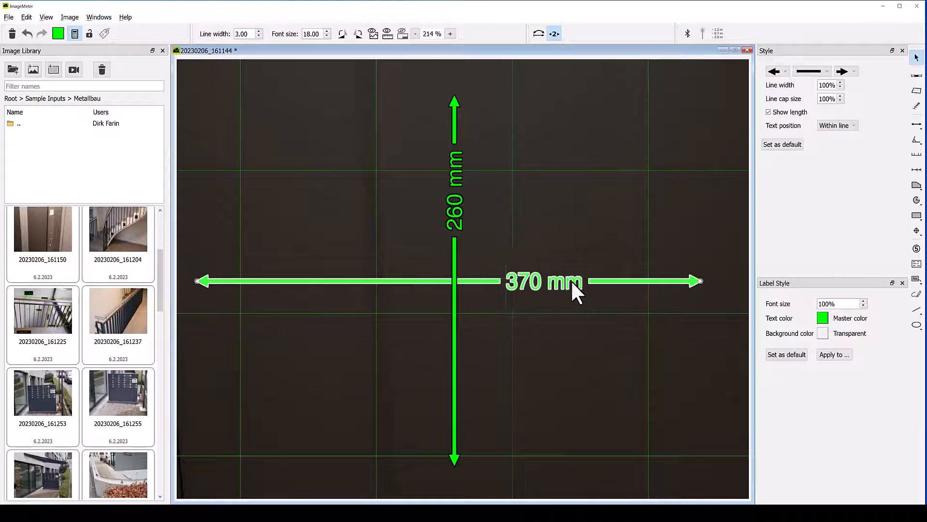
# Drop the 370 mm label to the right of the crossing.
pyautogui.click(582, 239)
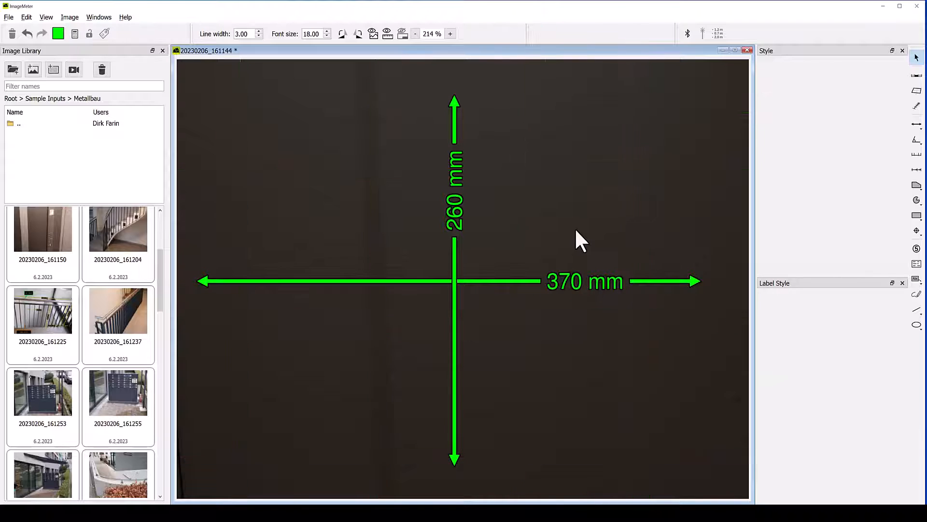